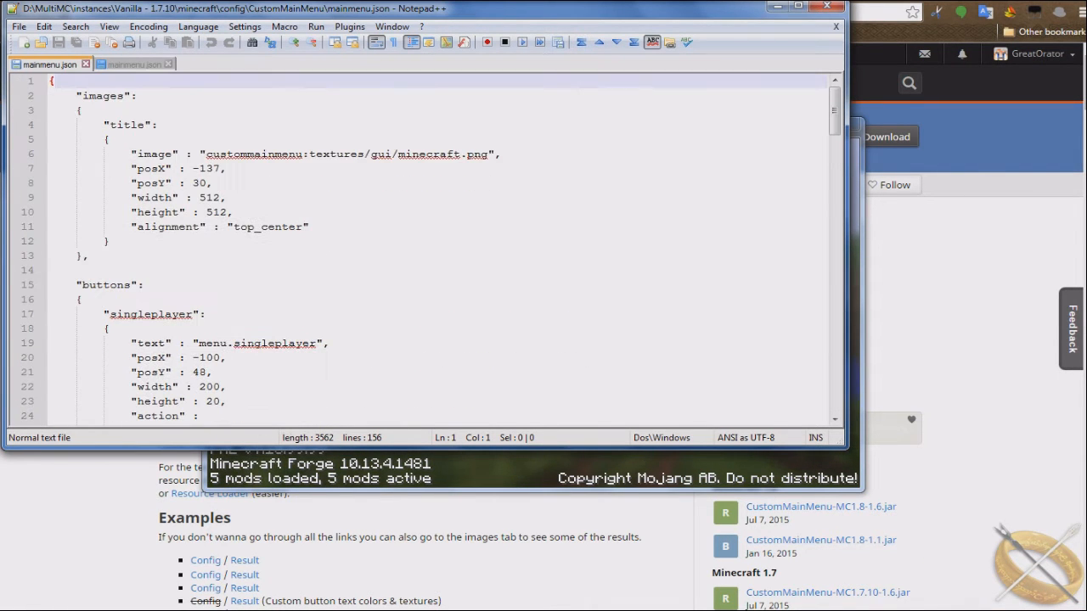
- Scroll down through the vanilla mainmenu.json layout to review its structure
scroll(down, 3)
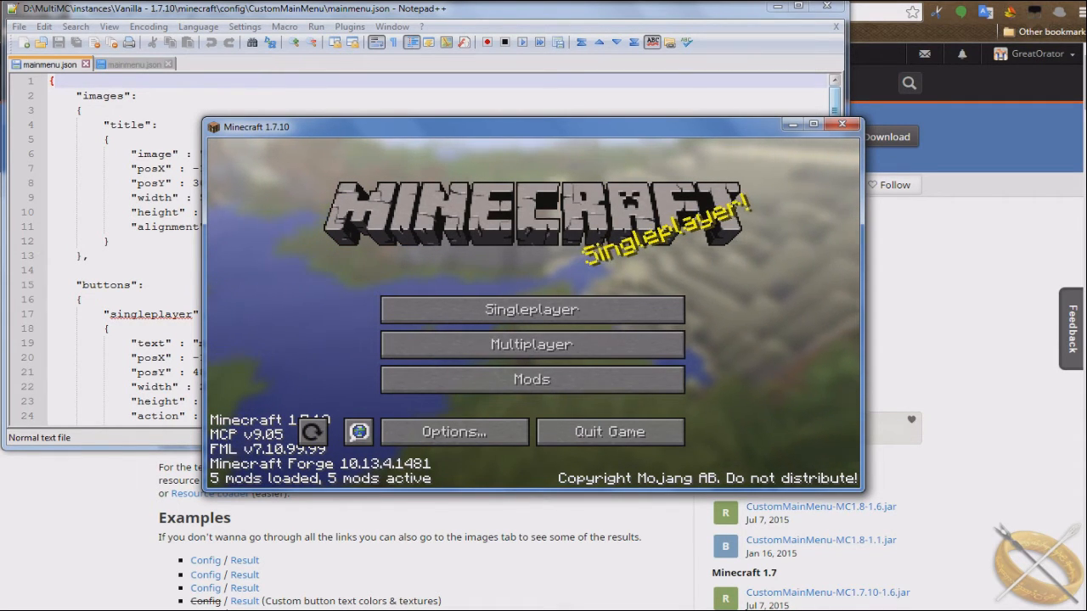
mouse_move(532, 309)
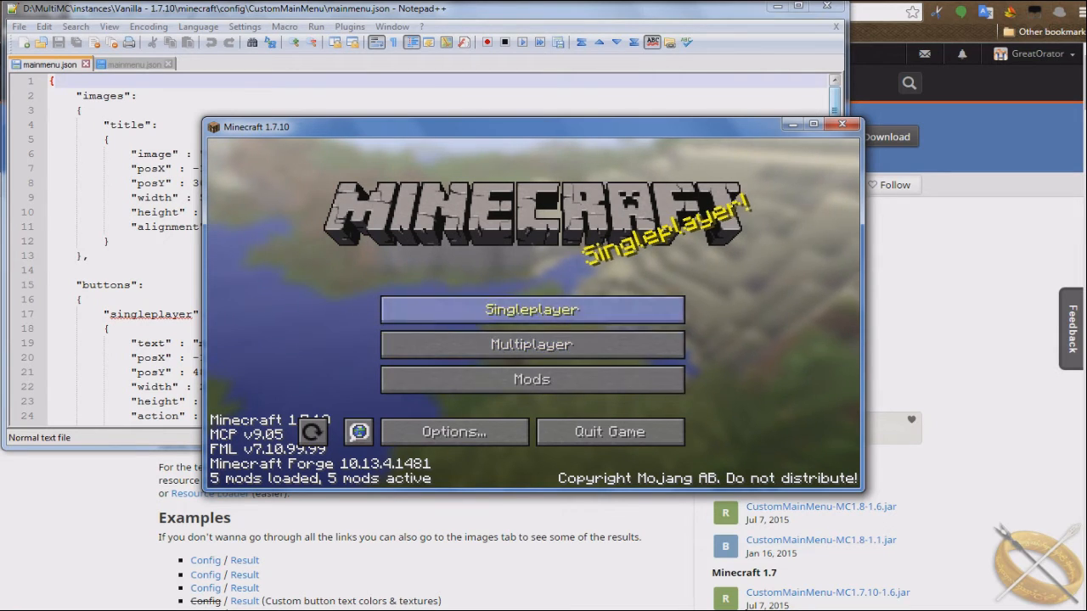
mouse_move(531, 343)
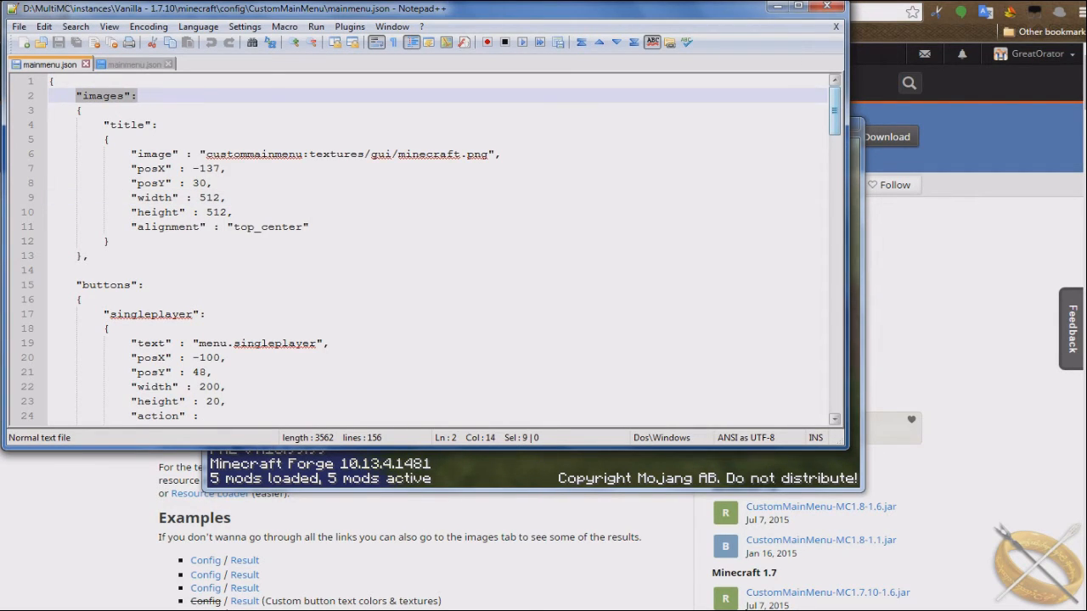
- Read through the vanilla buttons section, picking out the singleplayer button's name
scroll(down, 3)
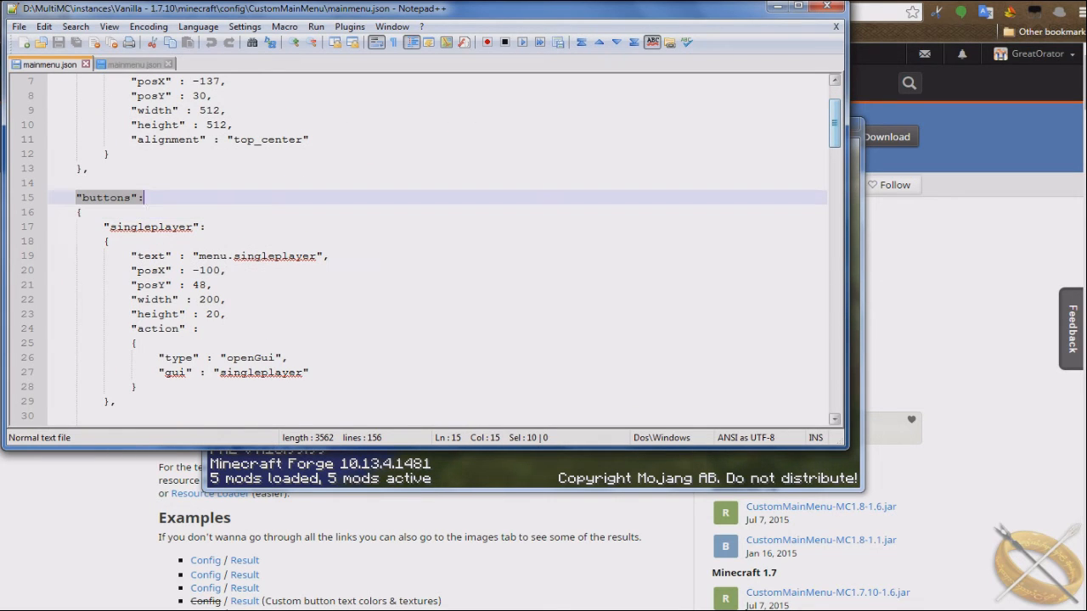
scroll(down, 3)
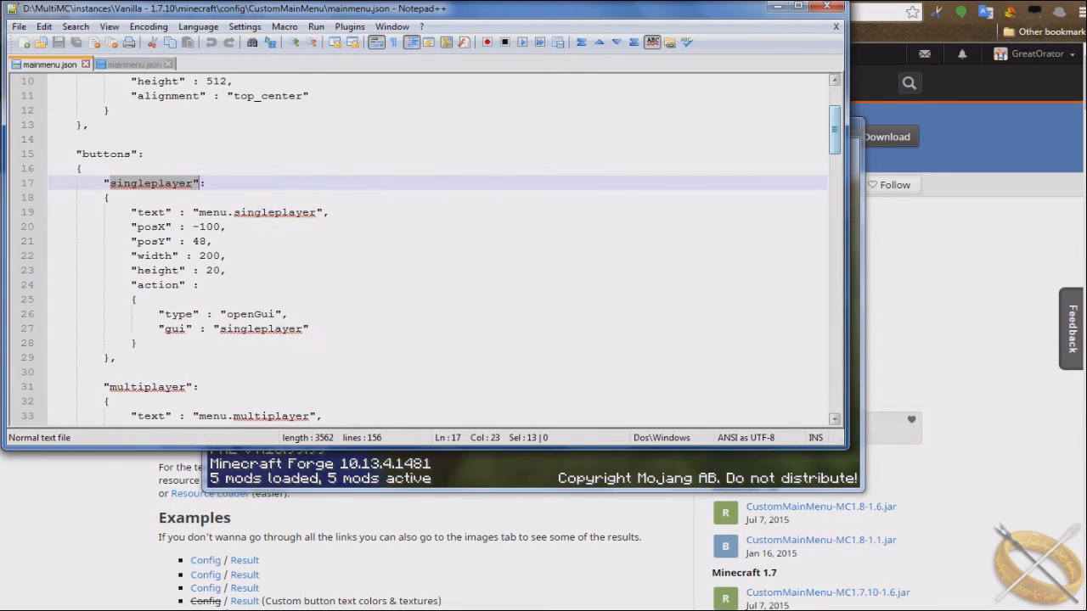
double_click(151, 183)
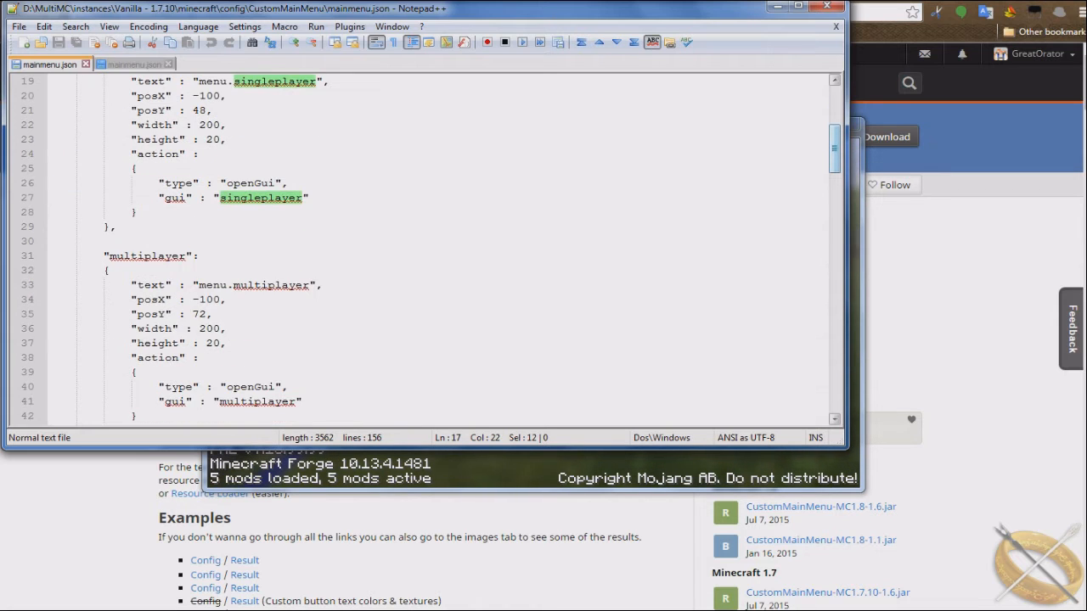
scroll(down, 3)
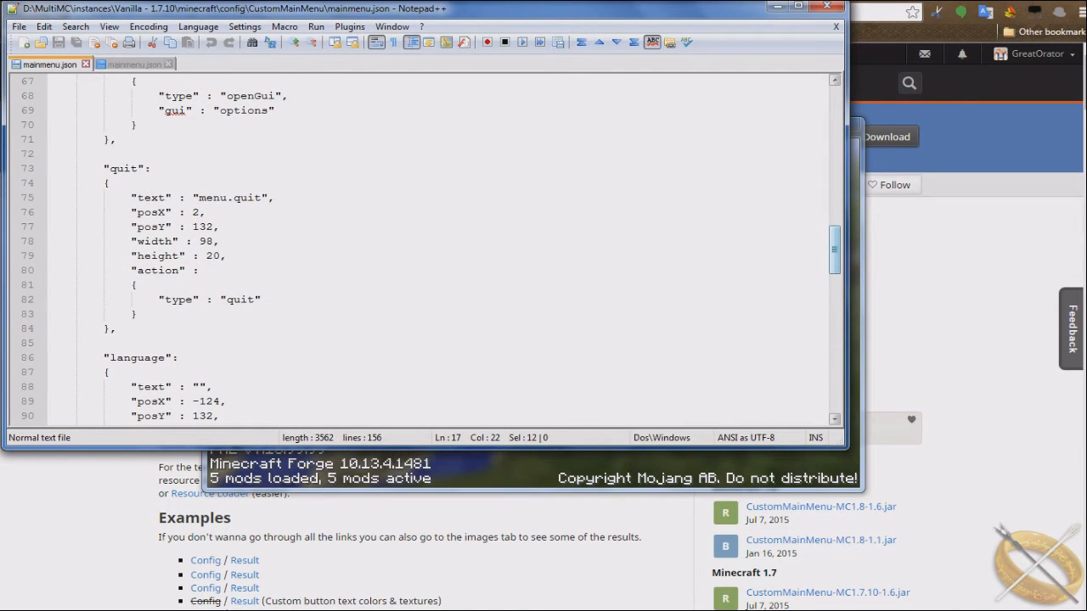
scroll(down, 3)
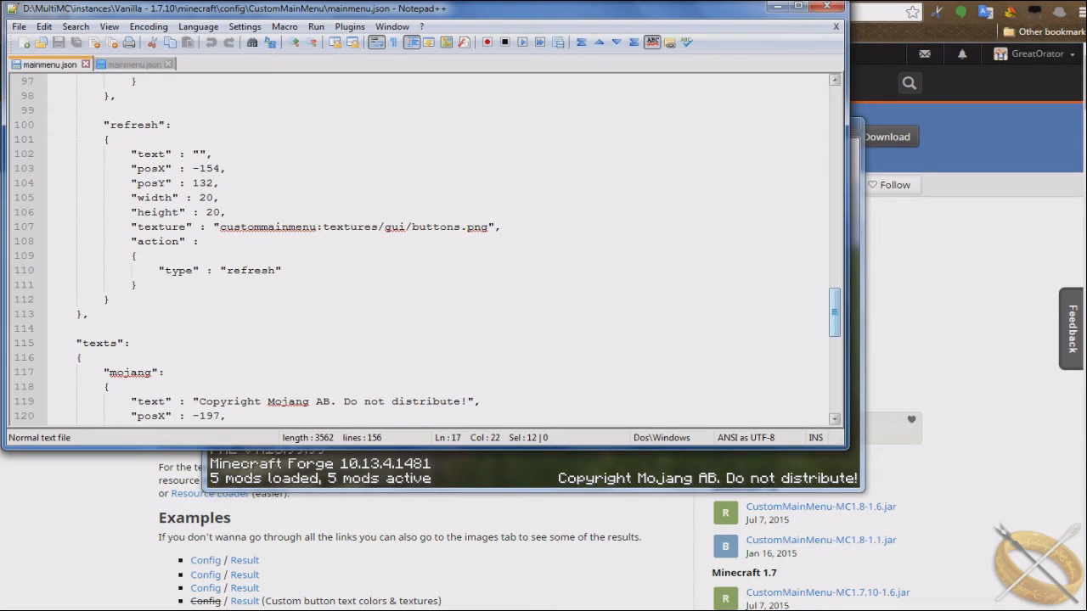
- Review the texts section's mojang and fml entries, then bring up the TolkienCraft mainmenu.json
scroll(down, 3)
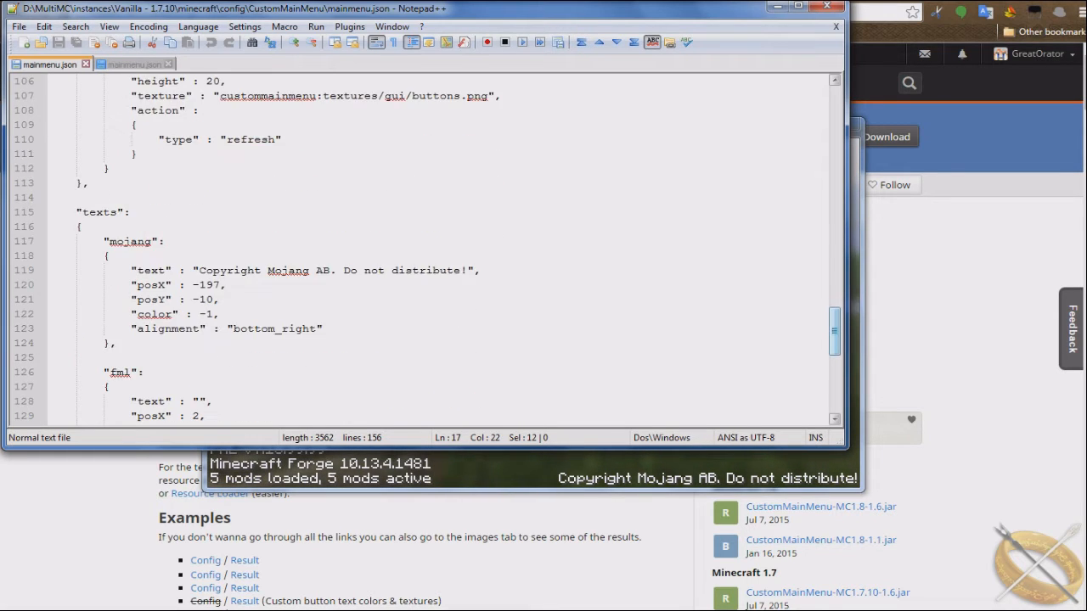
scroll(down, 3)
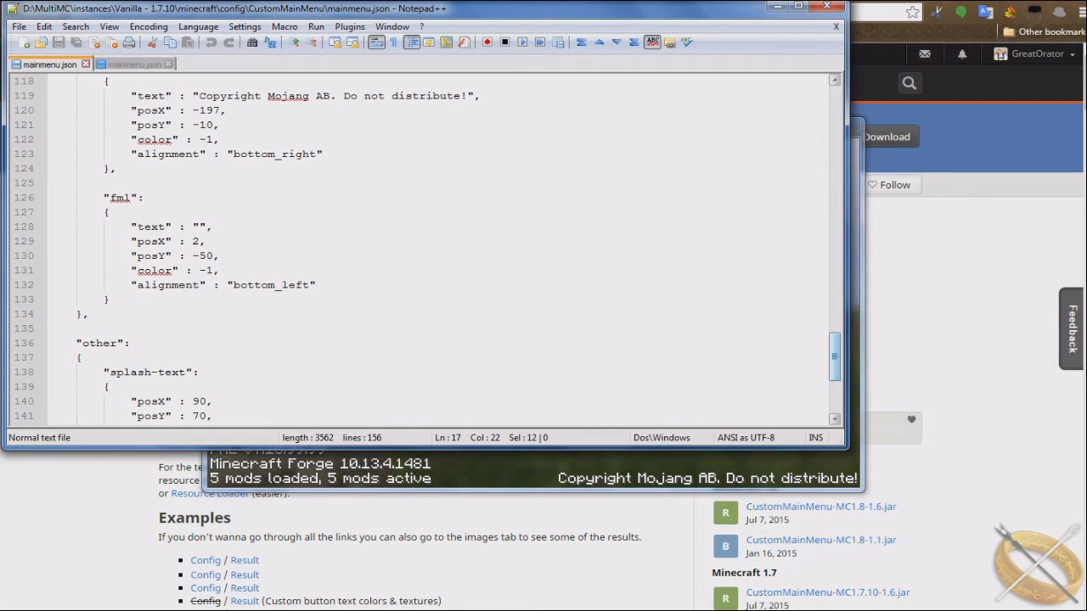
click(118, 197)
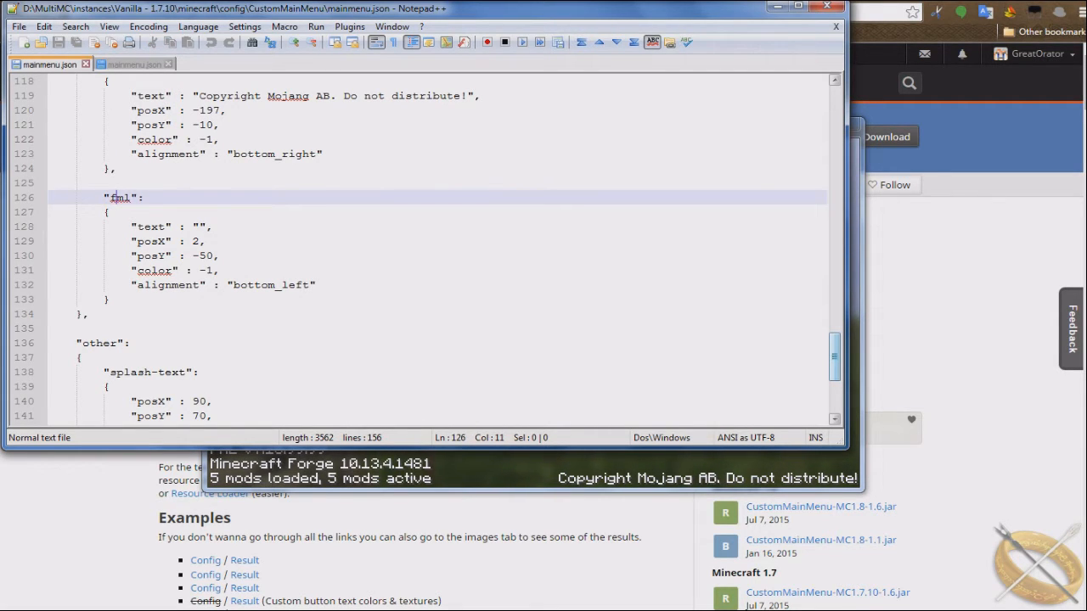
scroll(up, 3)
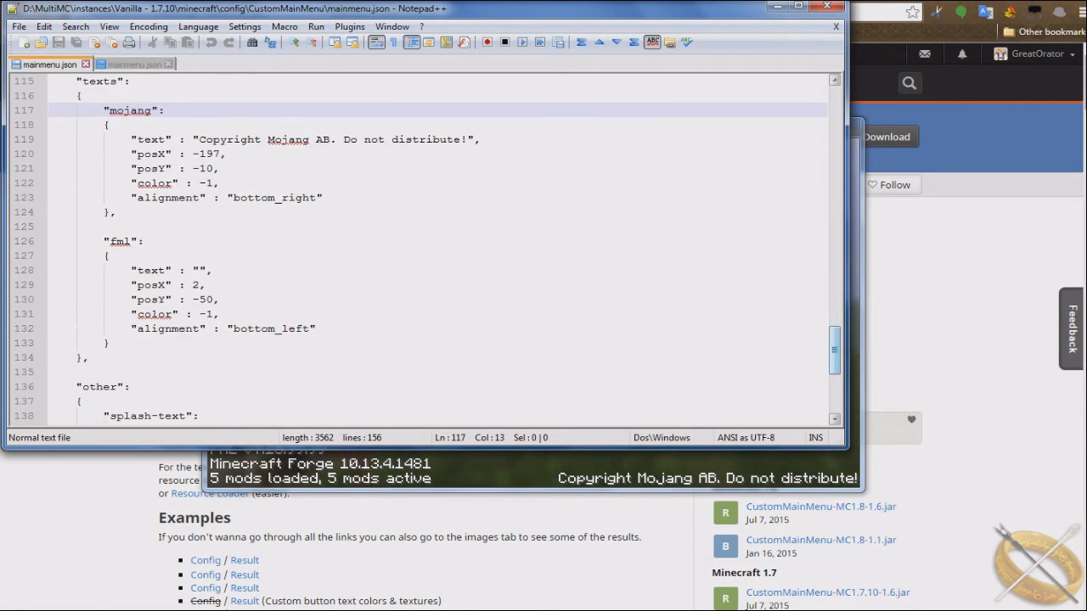
click(119, 241)
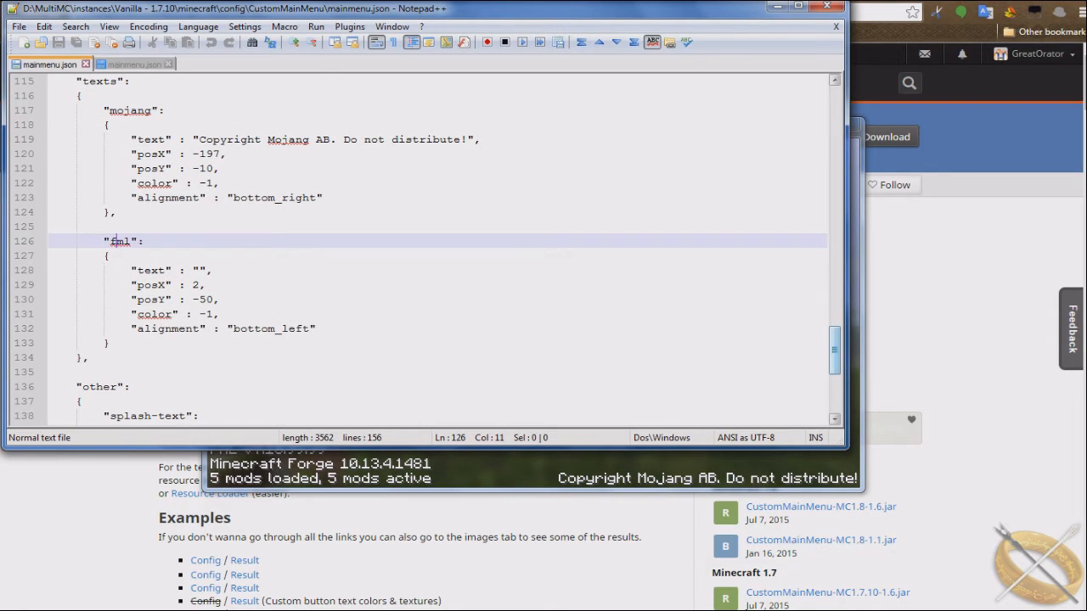
click(133, 65)
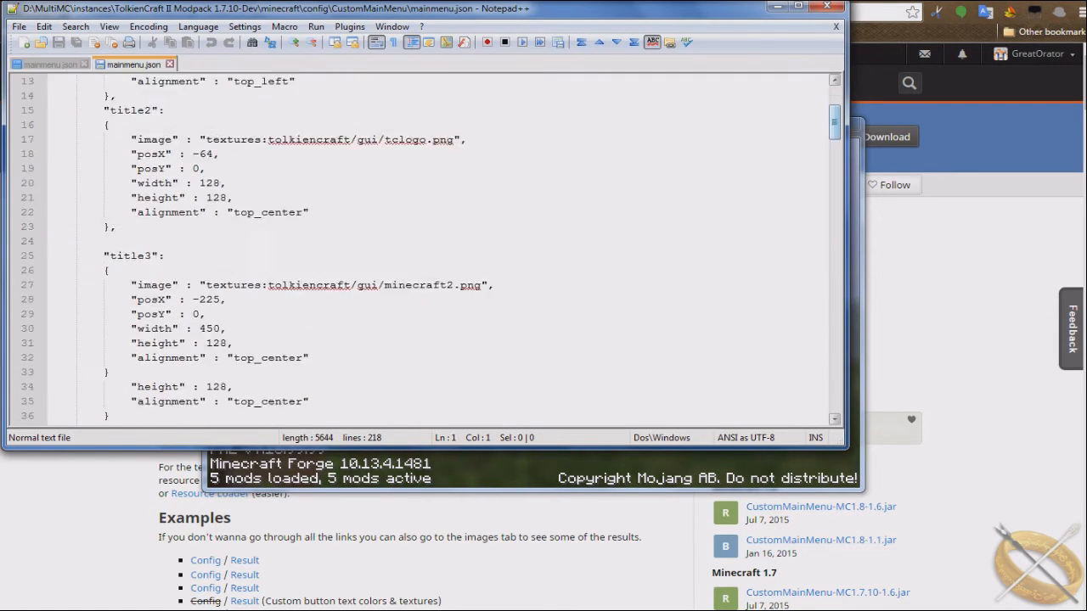
- Browse the TolkienCraft file's buttons and texts, then return to the vanilla mainmenu.json
scroll(down, 3)
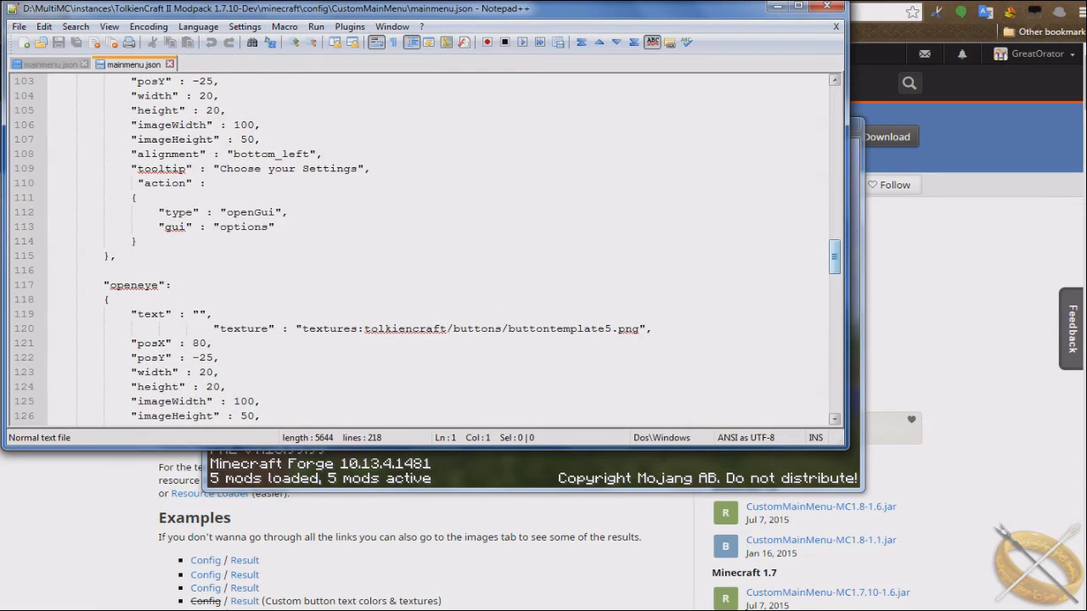
scroll(down, 3)
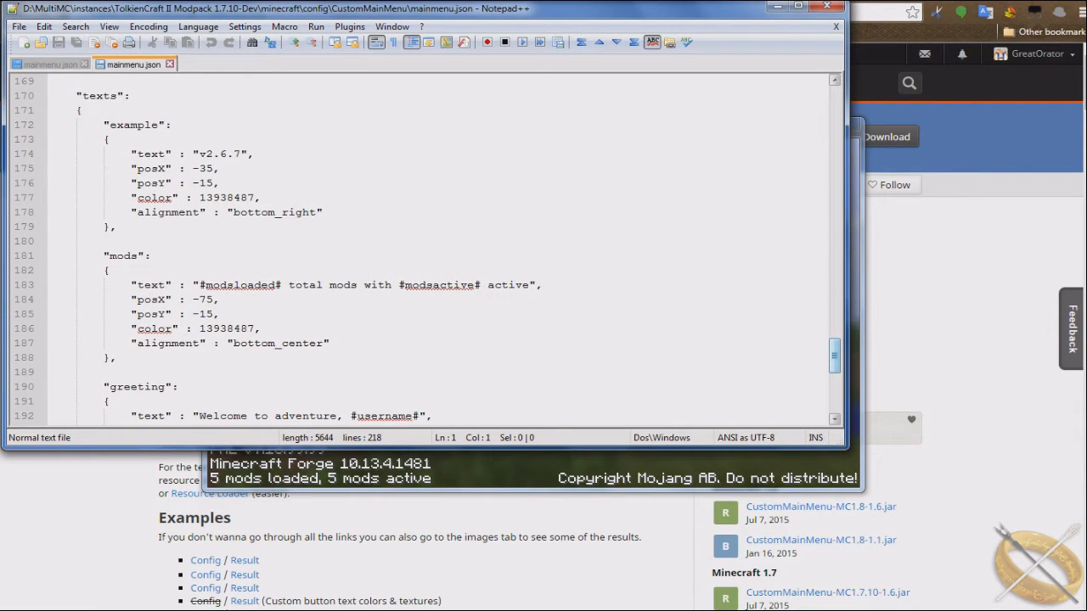
double_click(239, 285)
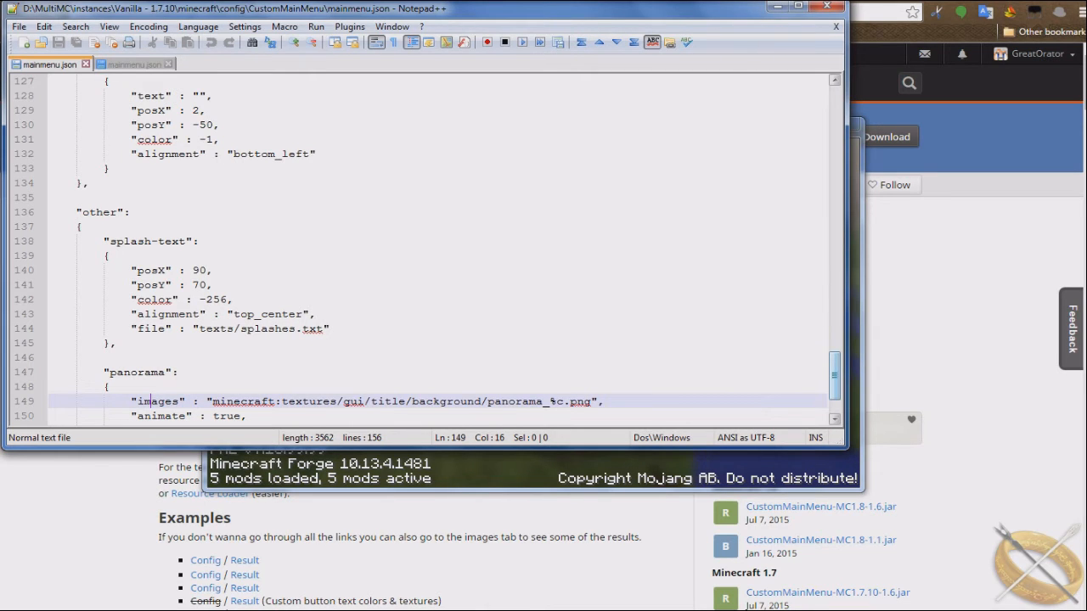
- Bring up the TolkienCraft mainmenu.json at its singleplayer and multiplayer button blocks
scroll(down, 3)
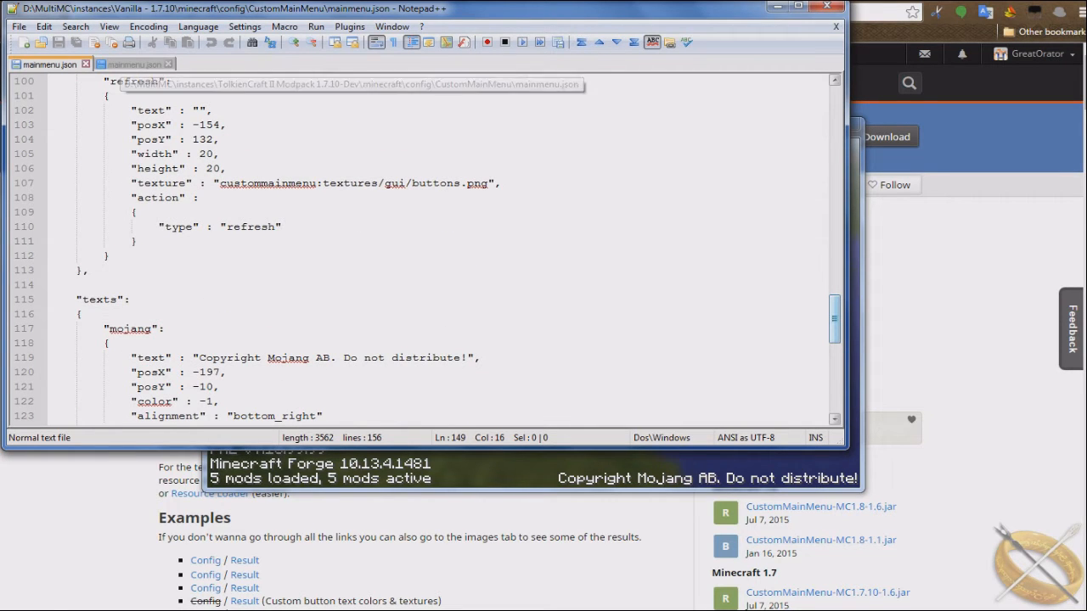
click(132, 64)
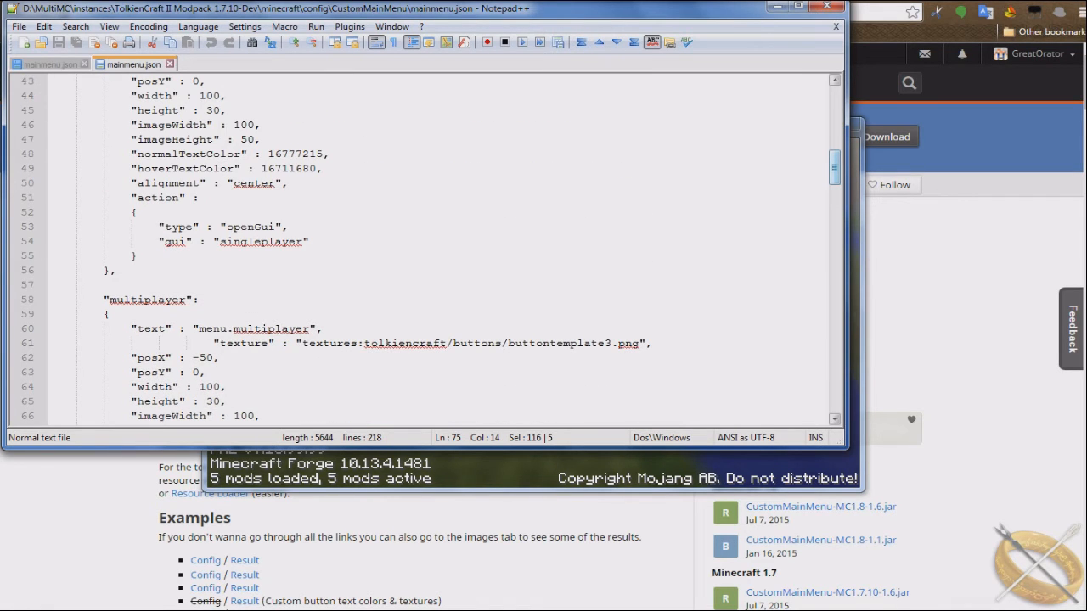
- Select the Extras & DLC button definition and locate the vanilla file's buttons list
scroll(down, 3)
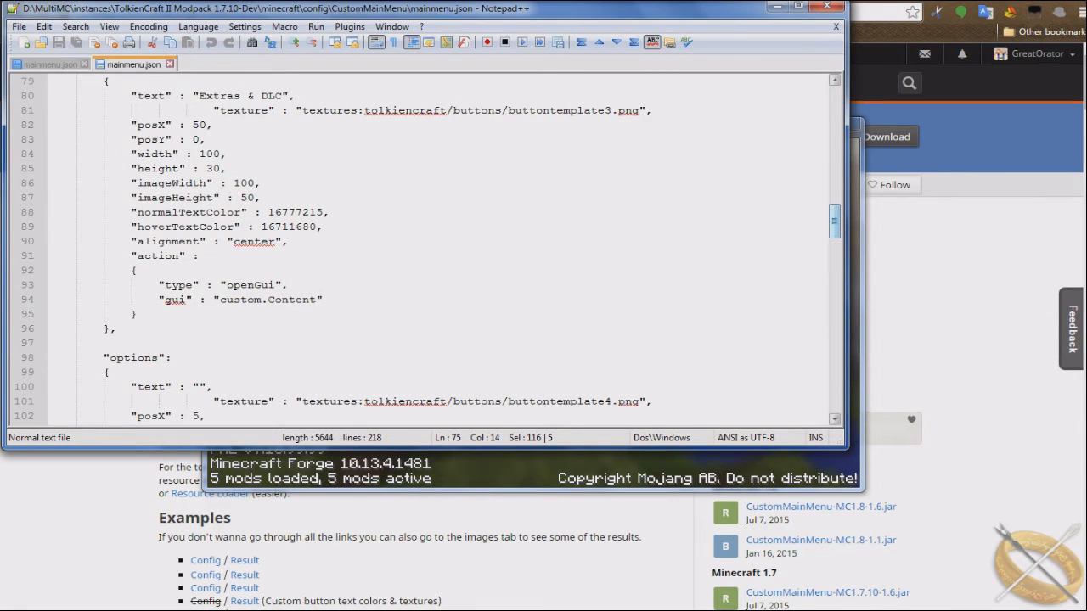
drag(135, 270, 136, 314)
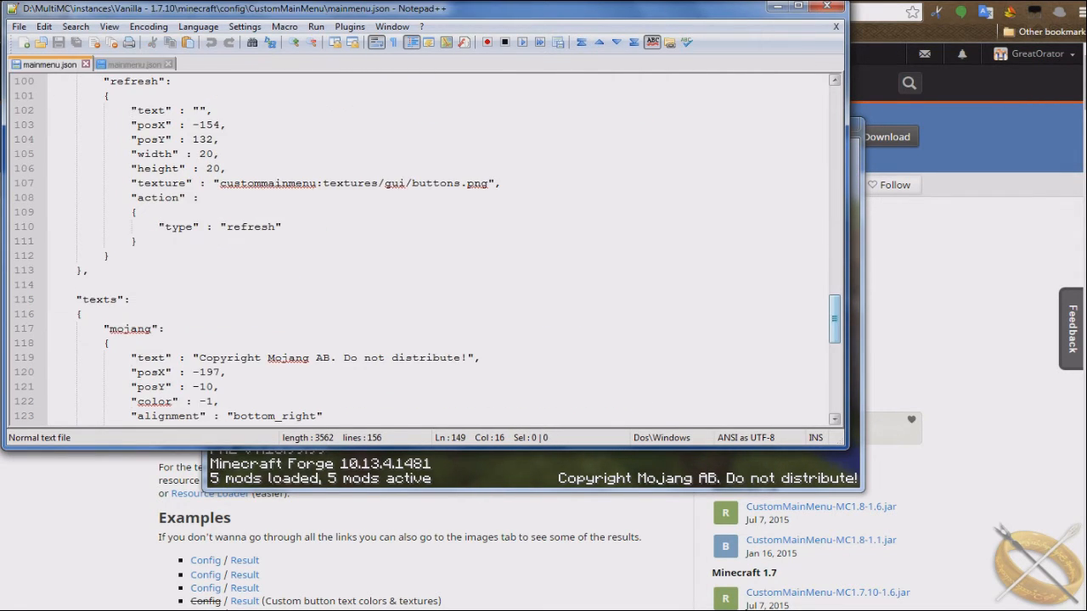
click(132, 64)
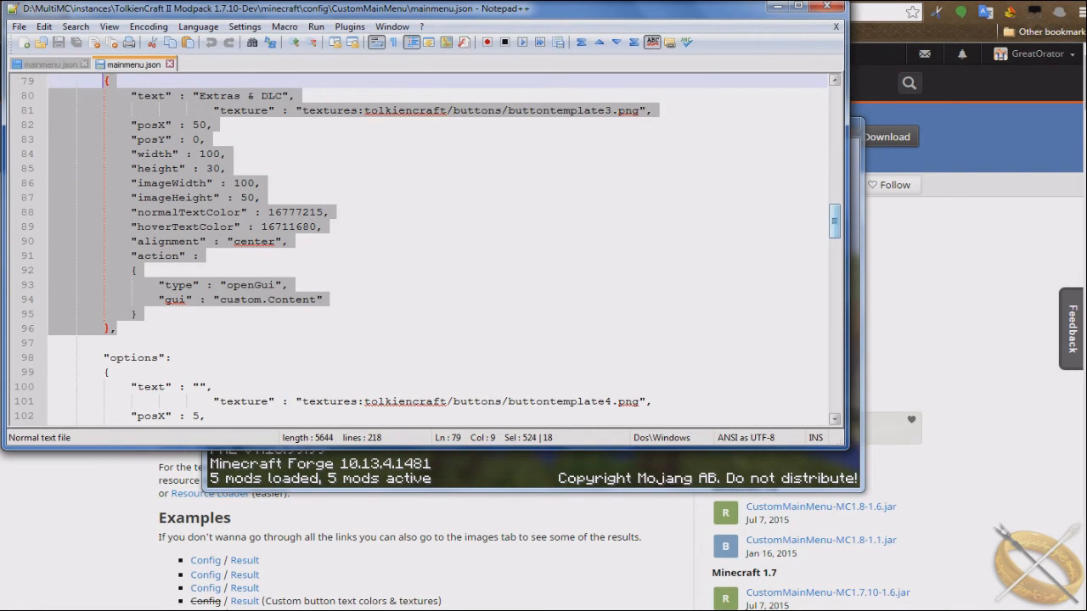
scroll(down, 3)
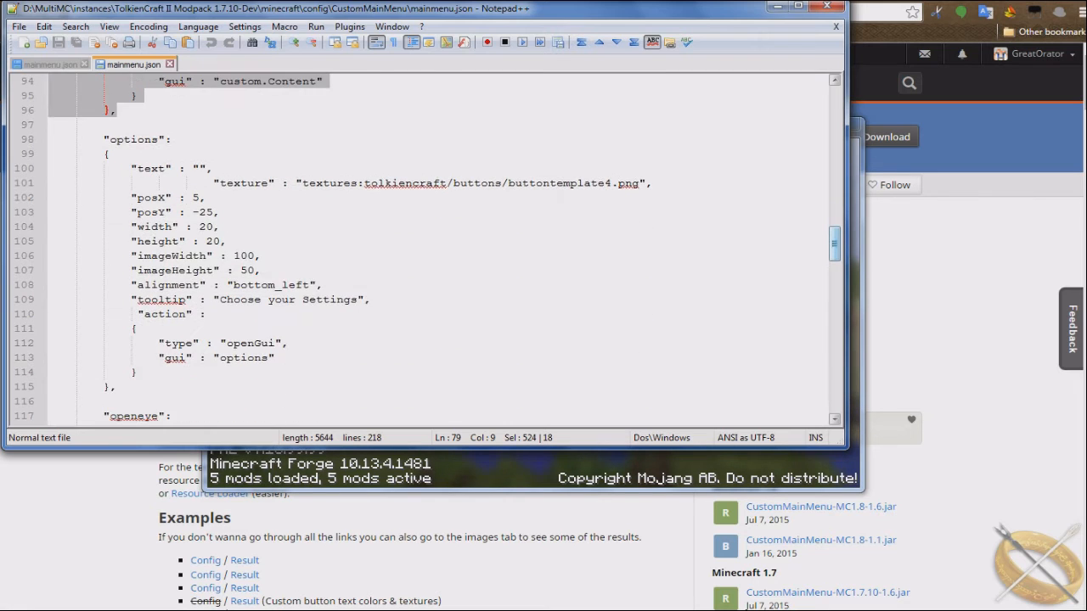
scroll(down, 3)
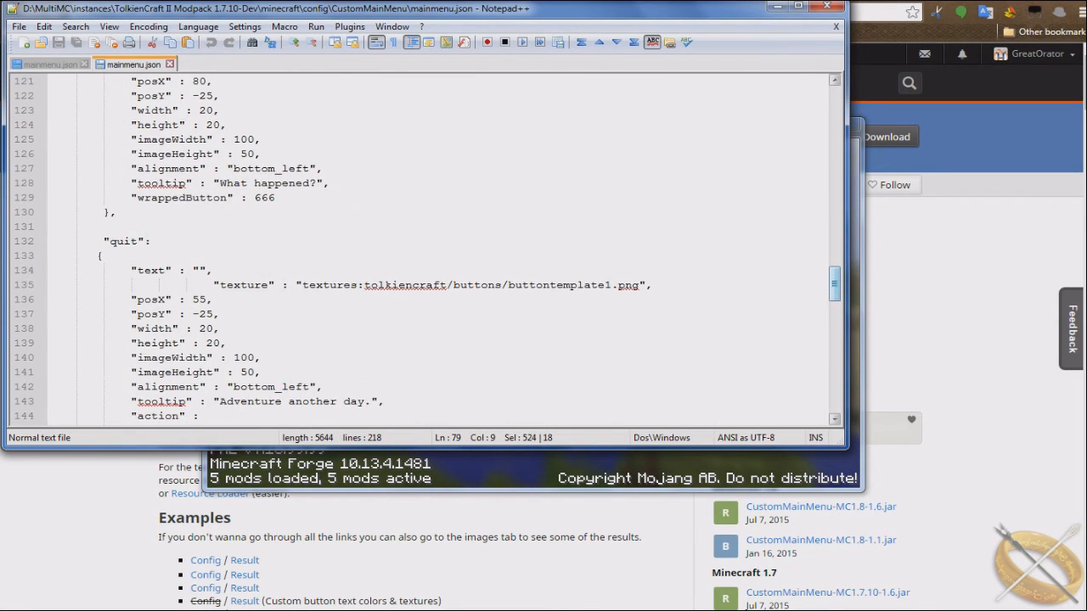
scroll(down, 3)
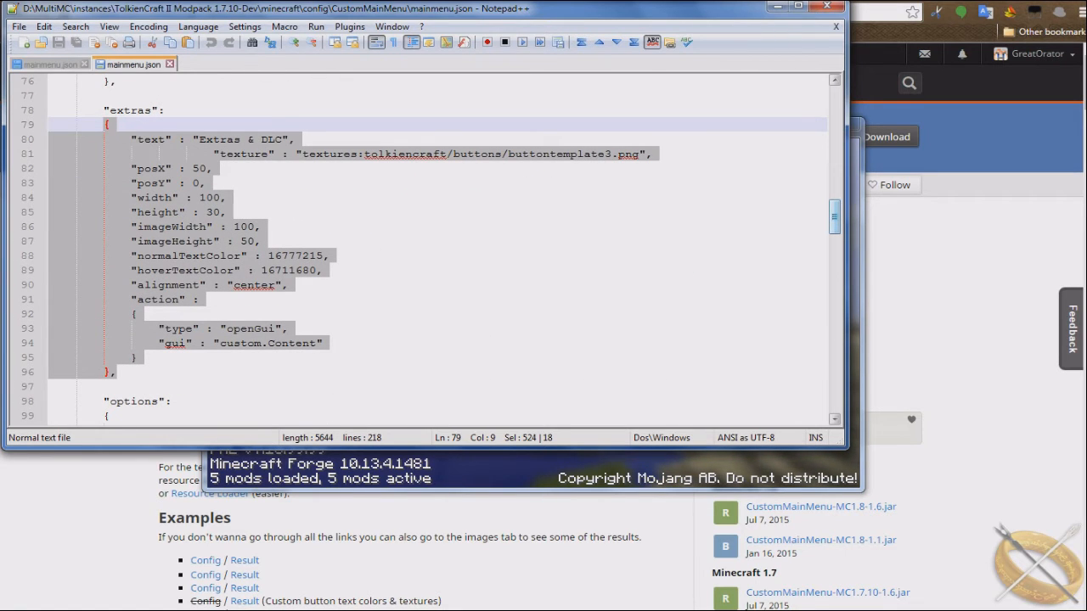
right_click(212, 255)
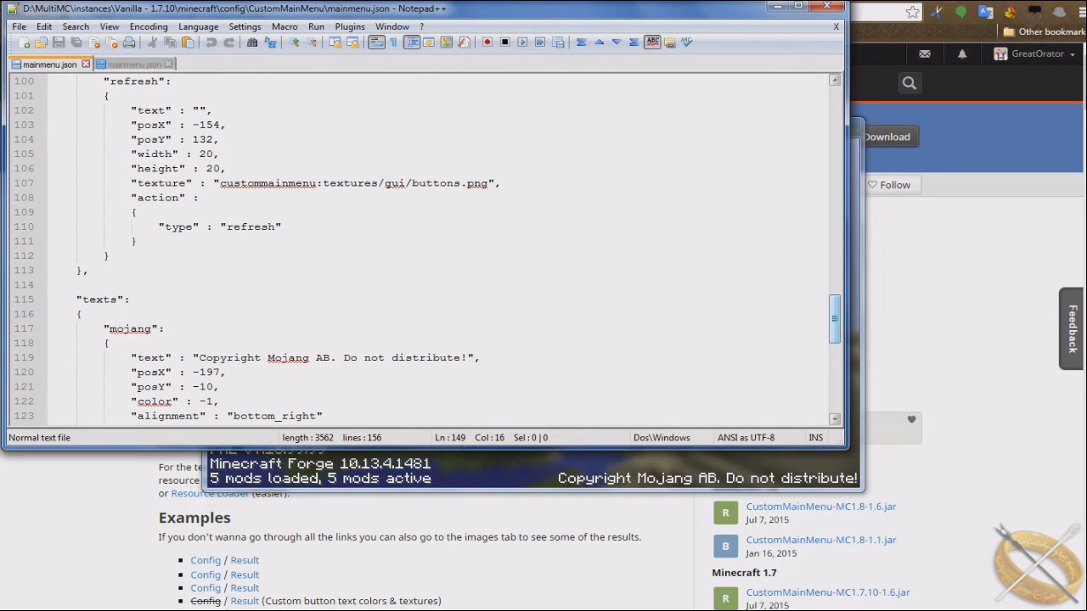
- Copy the whole extras button block from TolkienCraft and bring up the vanilla mainmenu.json
click(132, 65)
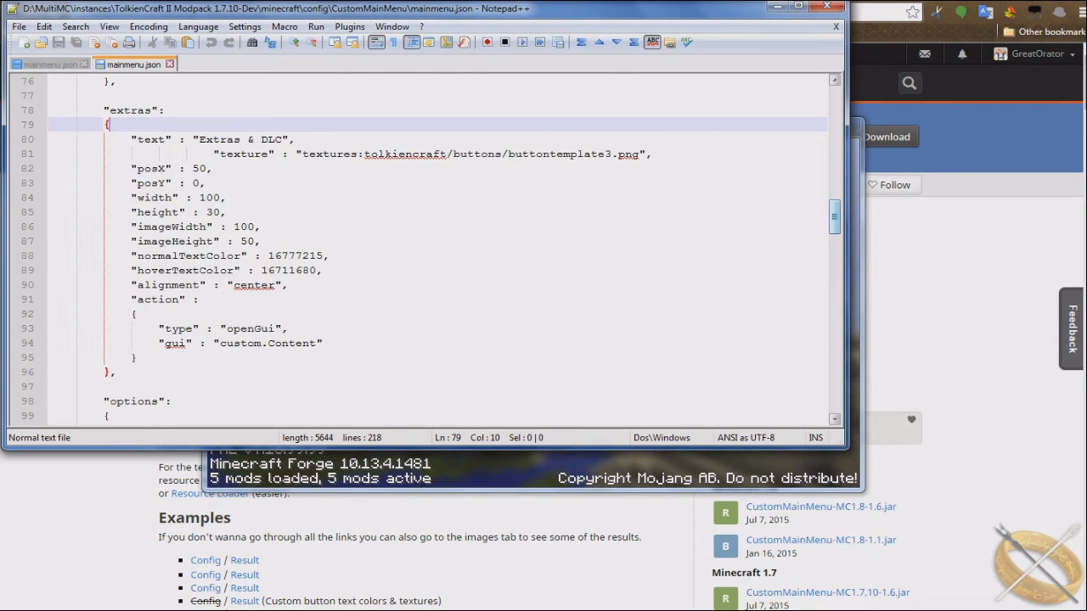
drag(109, 126, 289, 330)
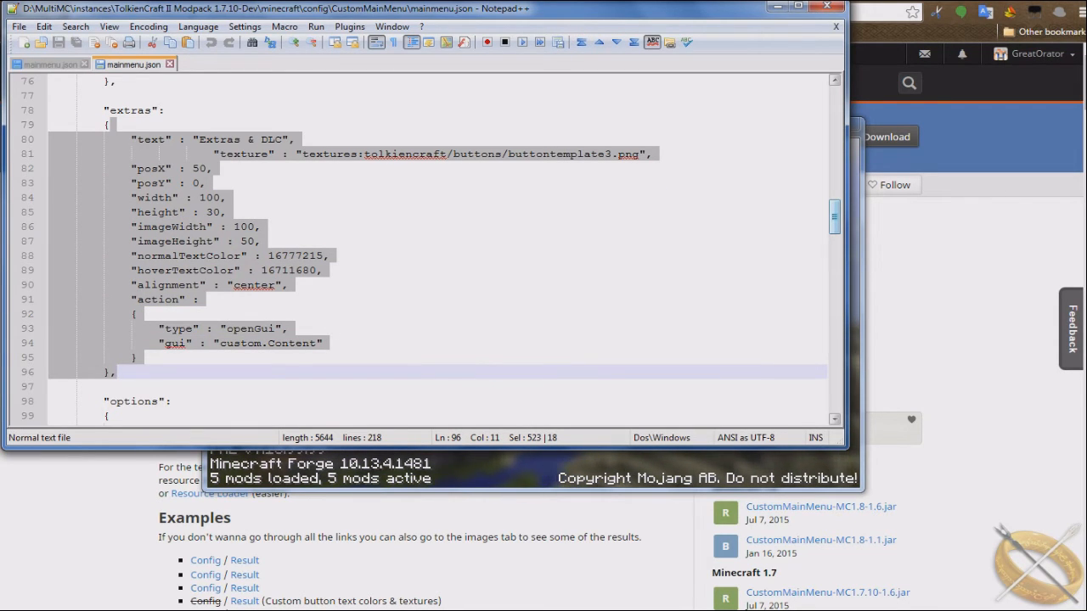
scroll(down, 3)
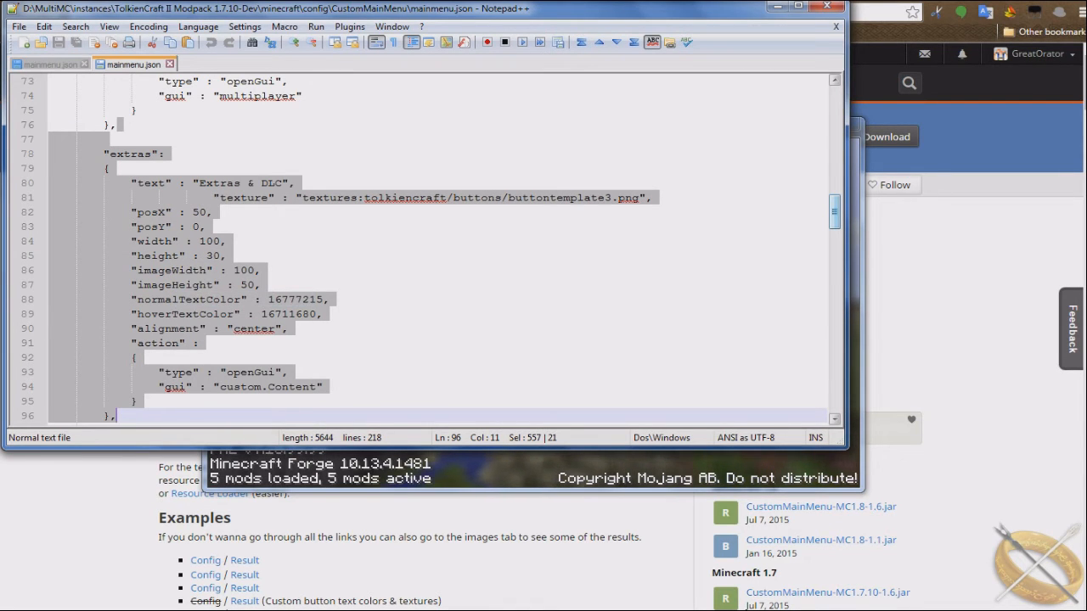
click(132, 64)
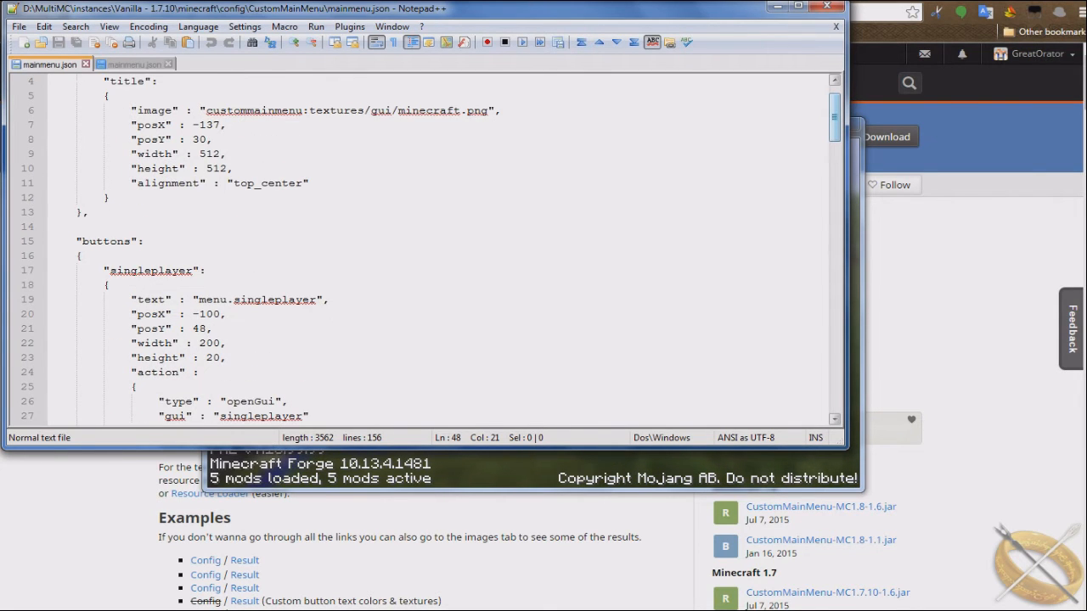
- Paste the Extras & DLC block before singleplayer in the vanilla buttons list
click(79, 255)
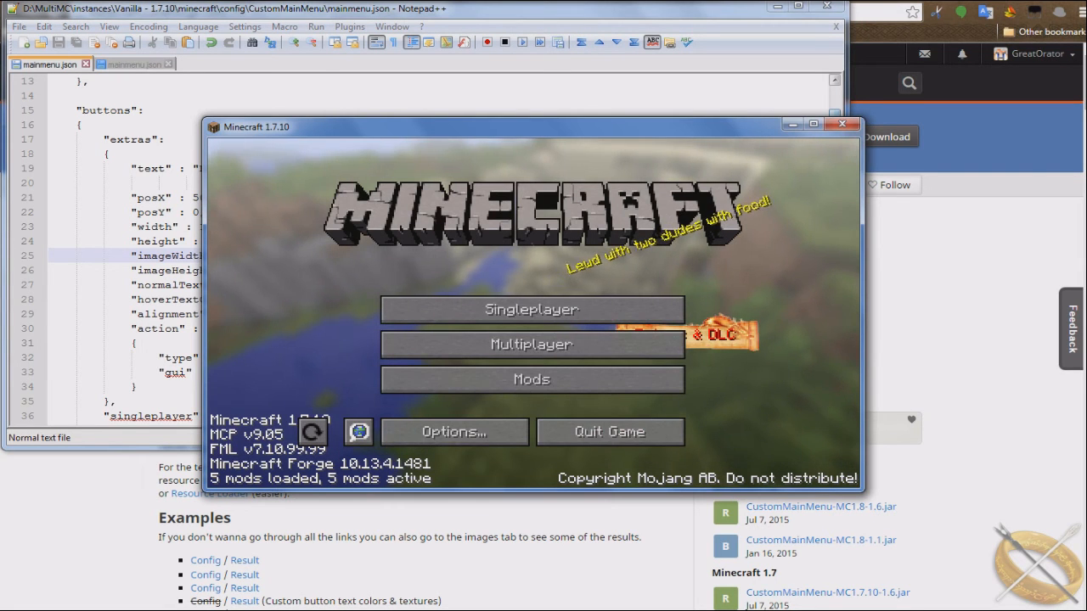
mouse_move(531, 309)
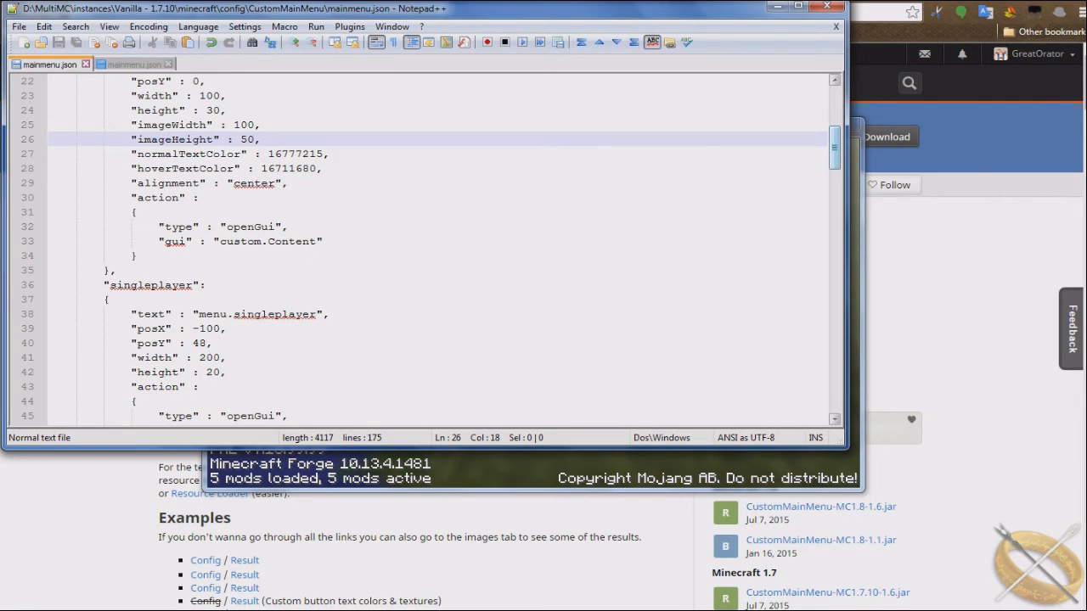
- Set the extras button's posX to -100 and posY to 24, then save
scroll(down, 3)
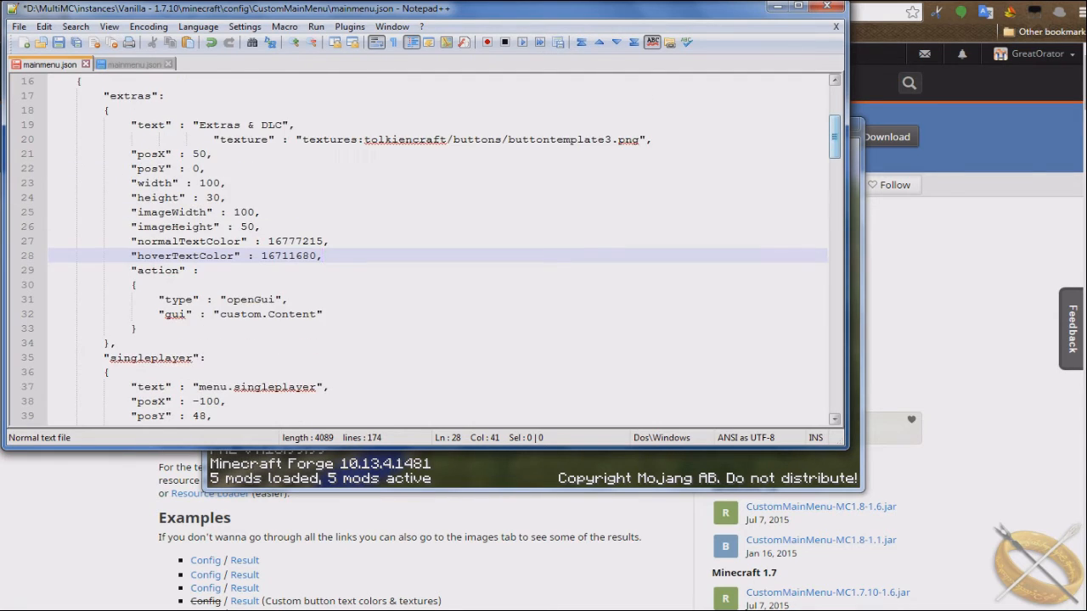
scroll(down, 3)
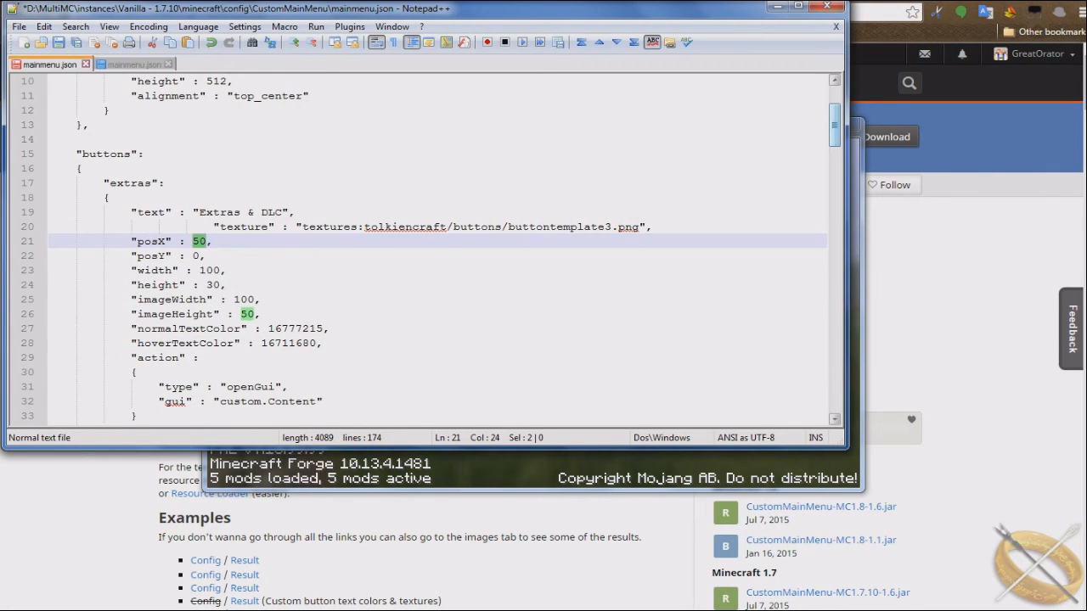
text(-100)
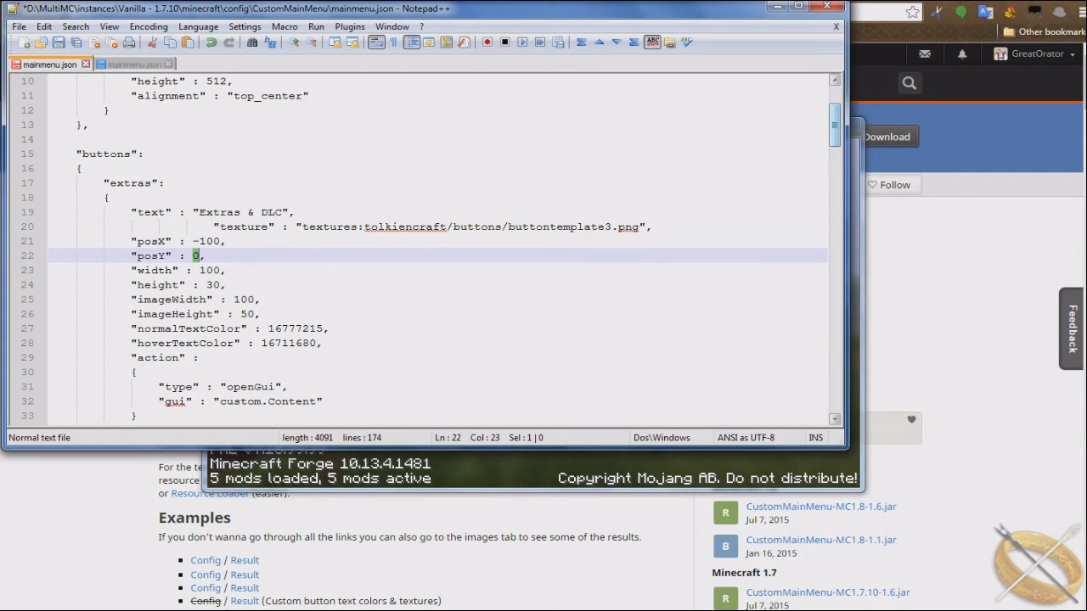
text(24)
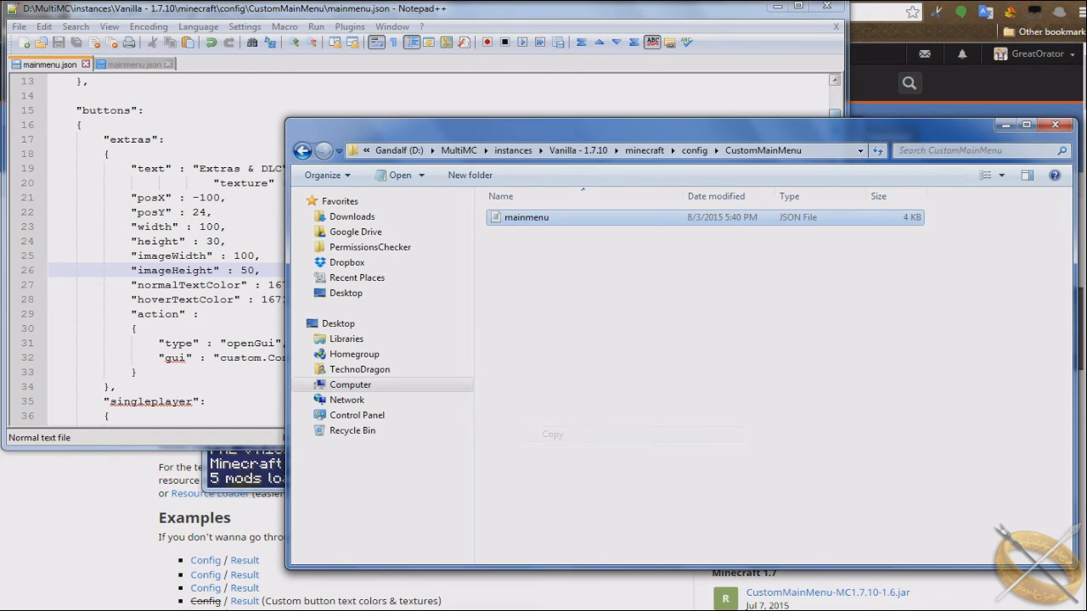
- Duplicate mainmenu.json as Content in the CustomMainMenu folder and open it in Notepad++
key(ctrl+v)
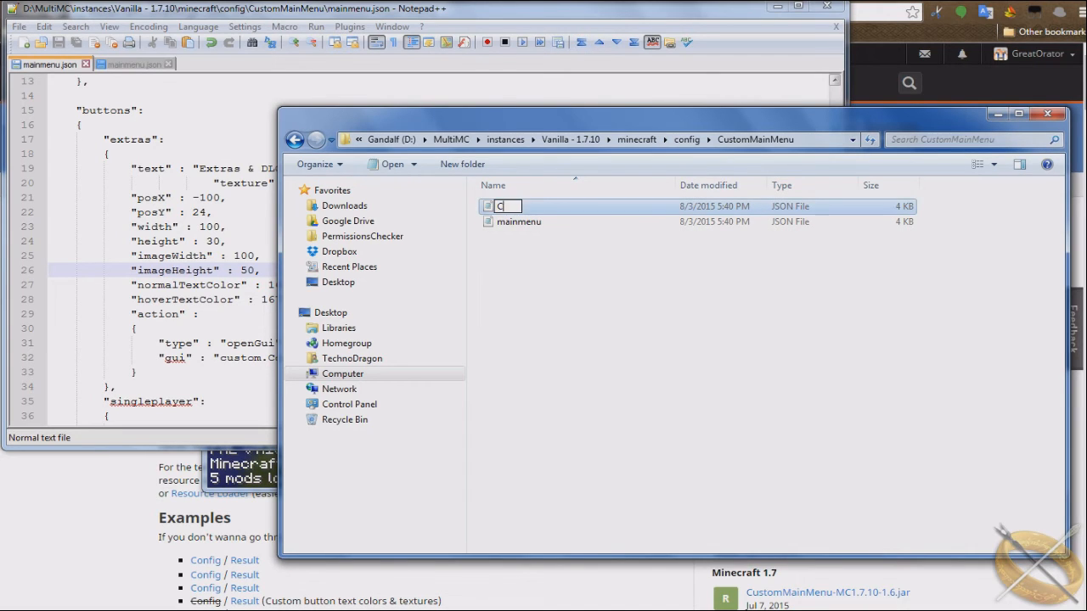
text(ontent)
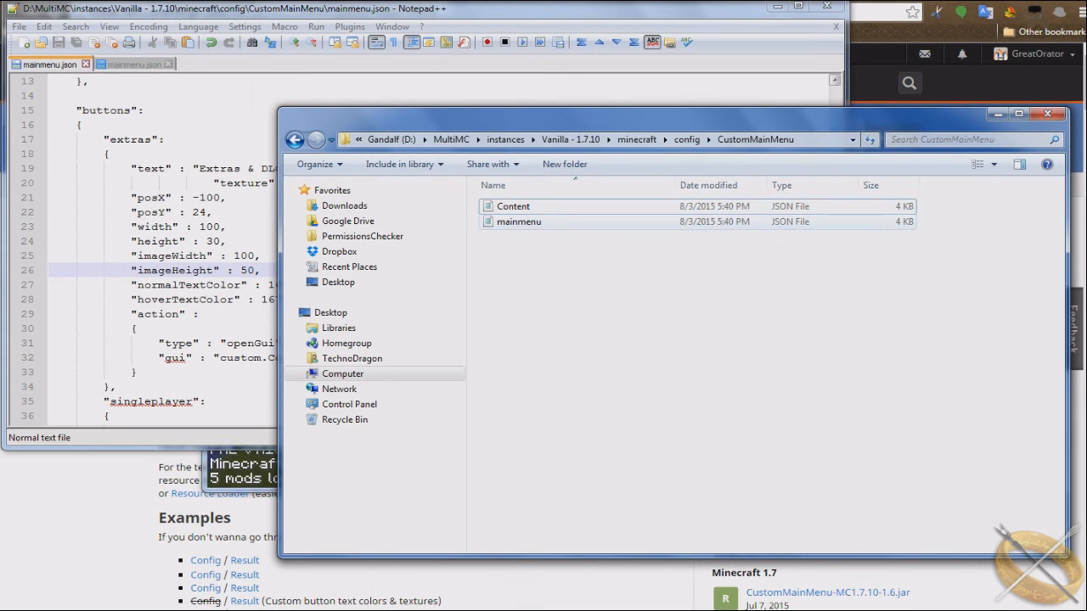
double_click(513, 205)
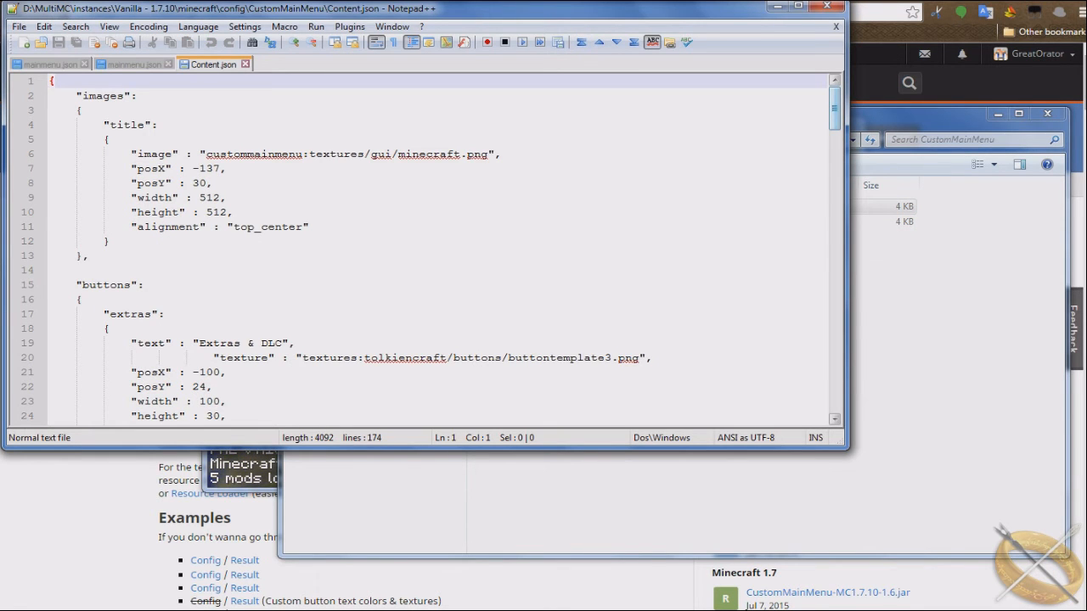
- Replace the copied main-menu buttons in Content.json with the Extras & DLC screen's buttons
scroll(down, 3)
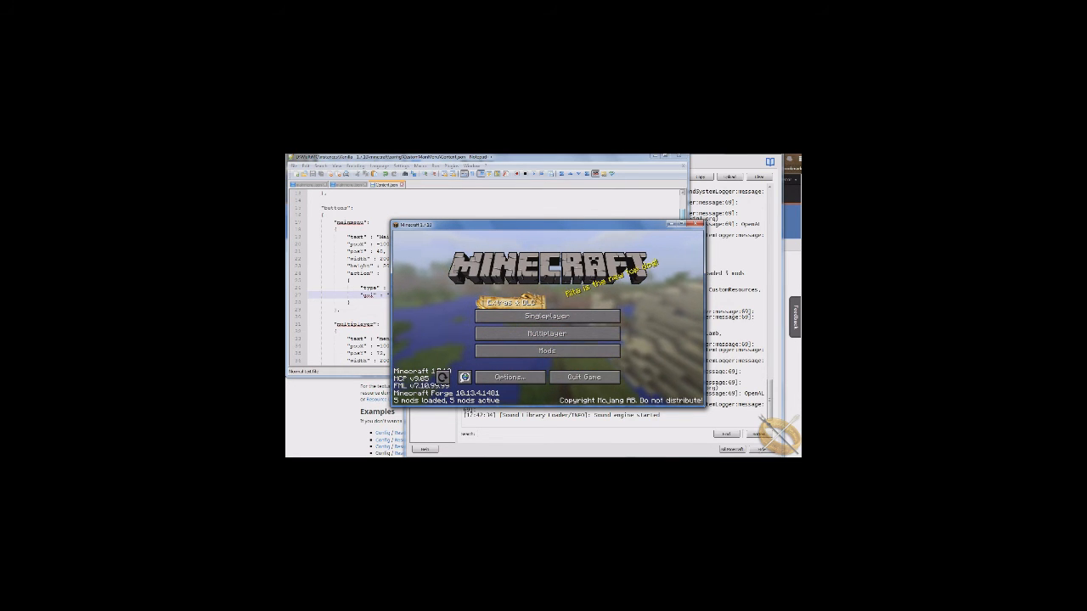
mouse_move(547, 332)
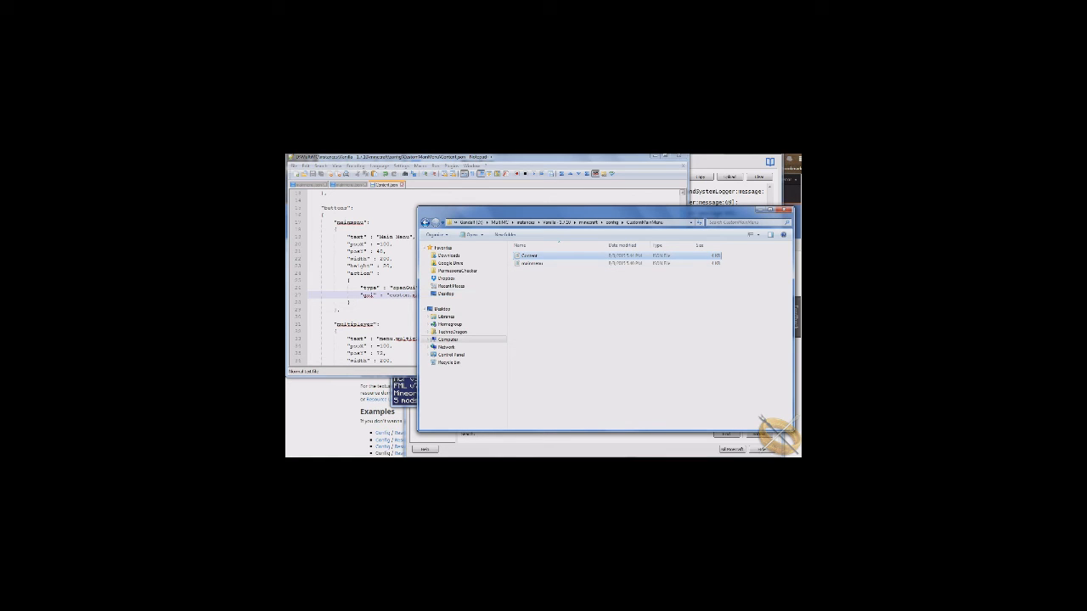
- Check the Extras & DLC button above Singleplayer in Minecraft's main menu
click(533, 263)
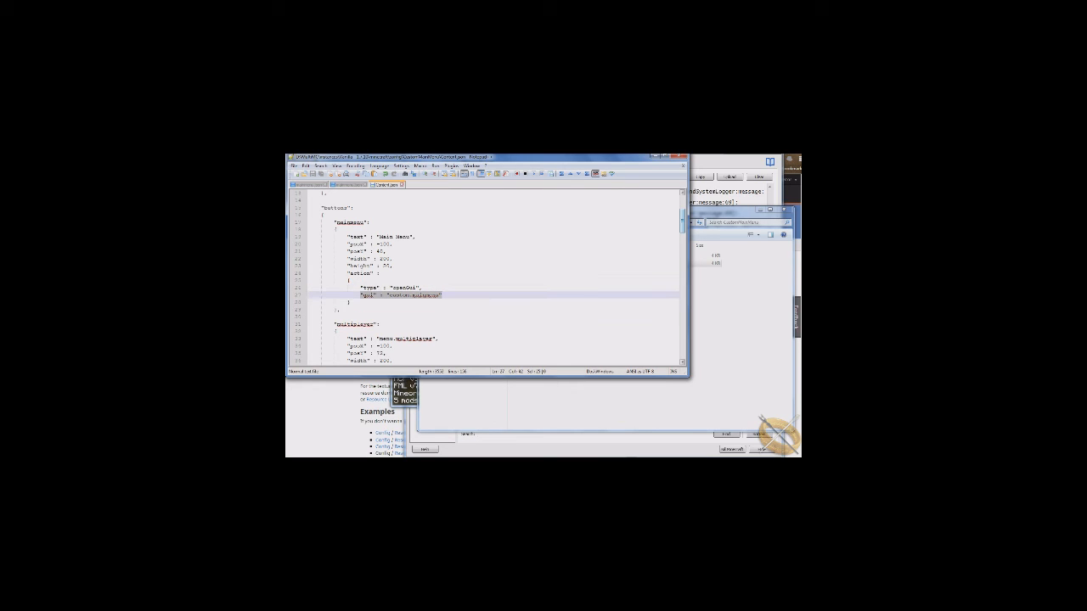
- Select a word of the button's gui action value to replace it with the custom GUI name
double_click(394, 295)
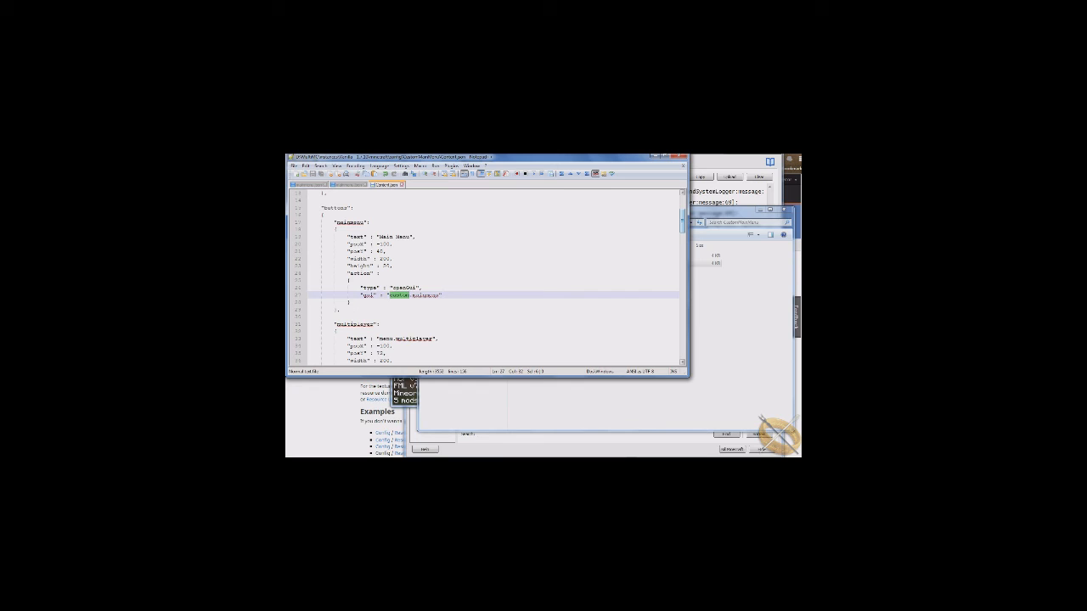